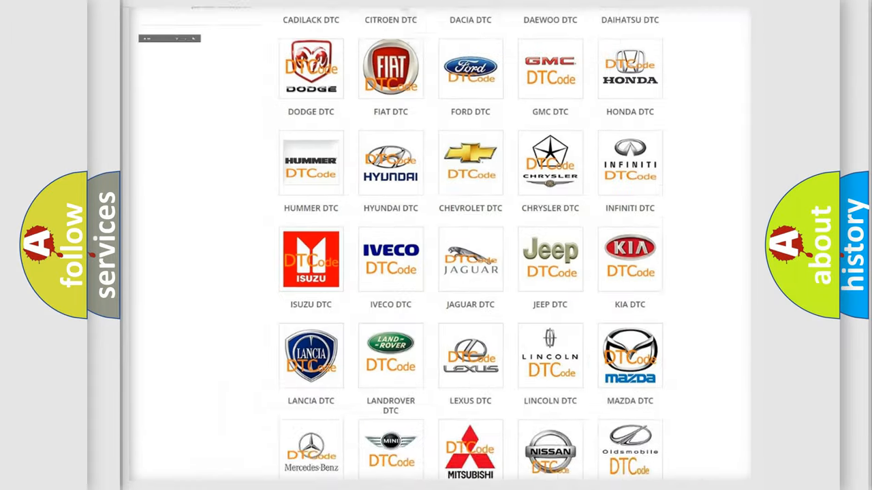
Step: Open the Jeep tile's DTC code list and scroll through the Jeep trouble codes
scroll(up, 3)
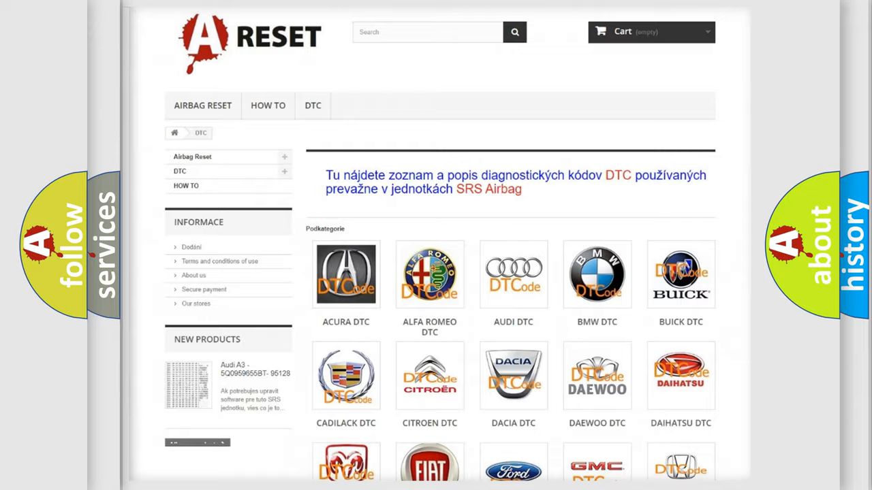
scroll(down, 3)
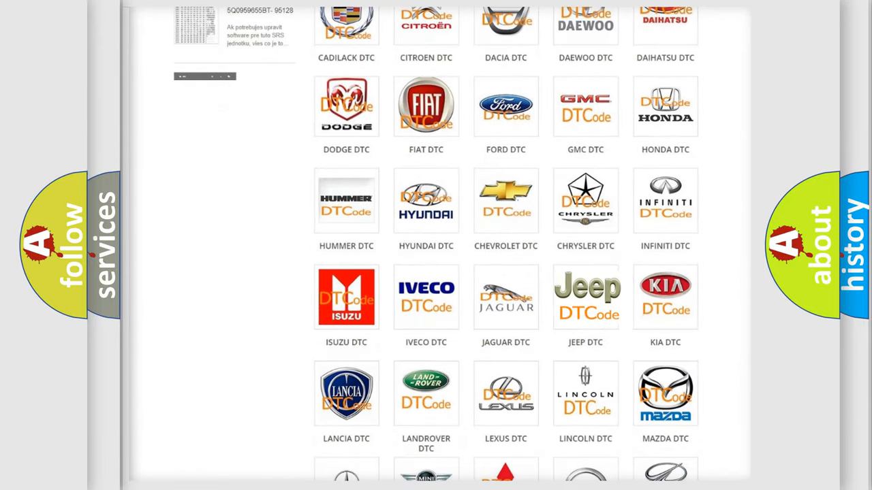
click(585, 296)
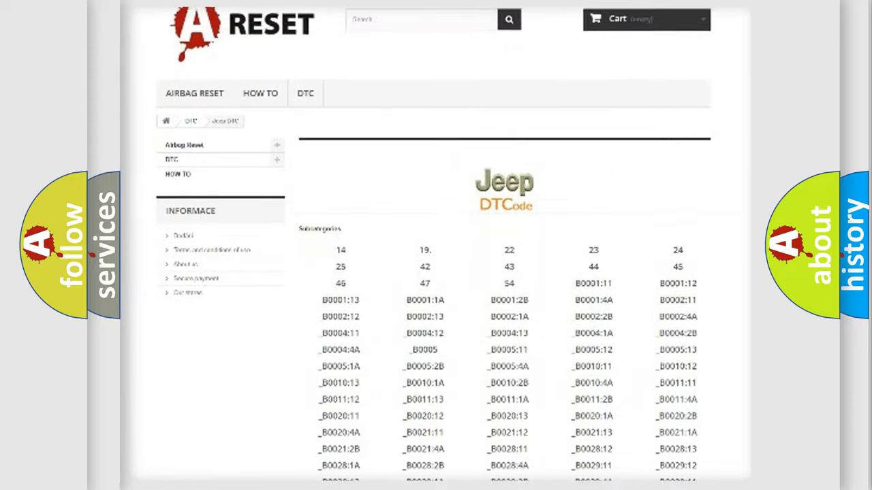
scroll(down, 3)
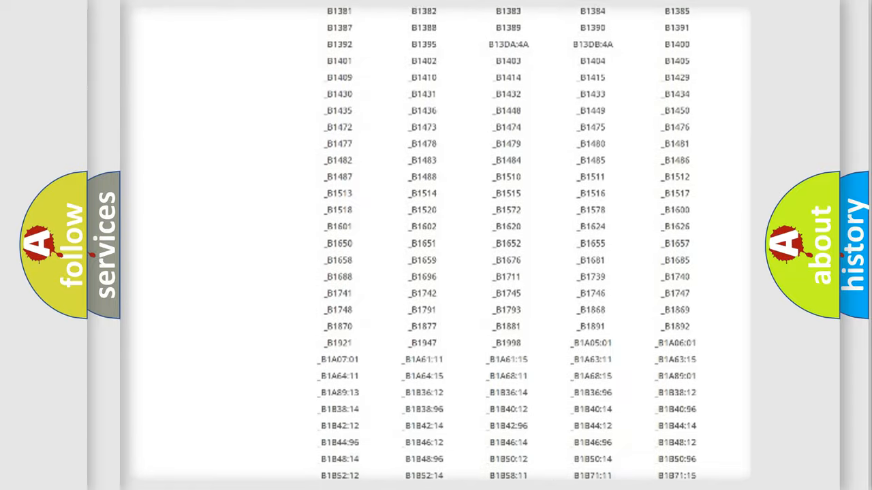
scroll(up, 3)
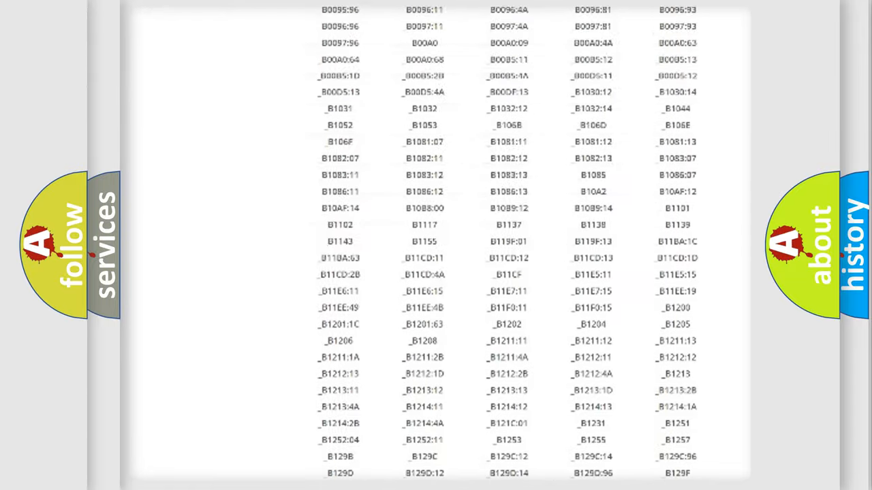
scroll(up, 3)
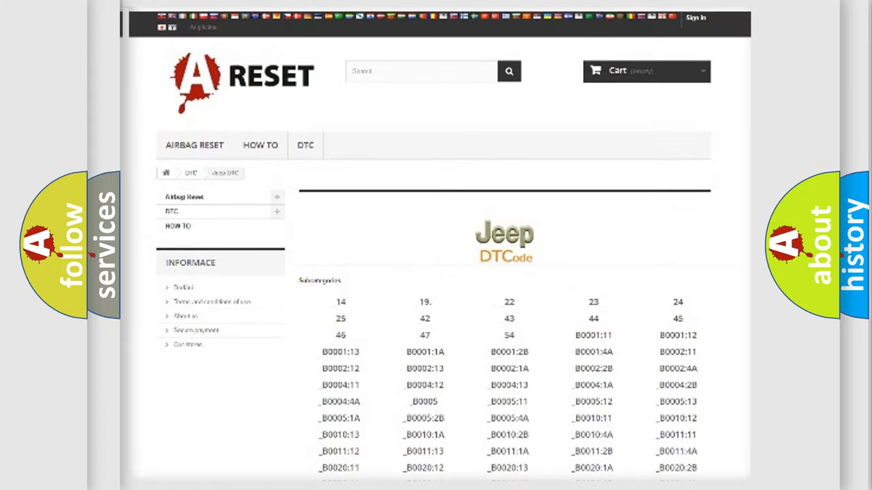